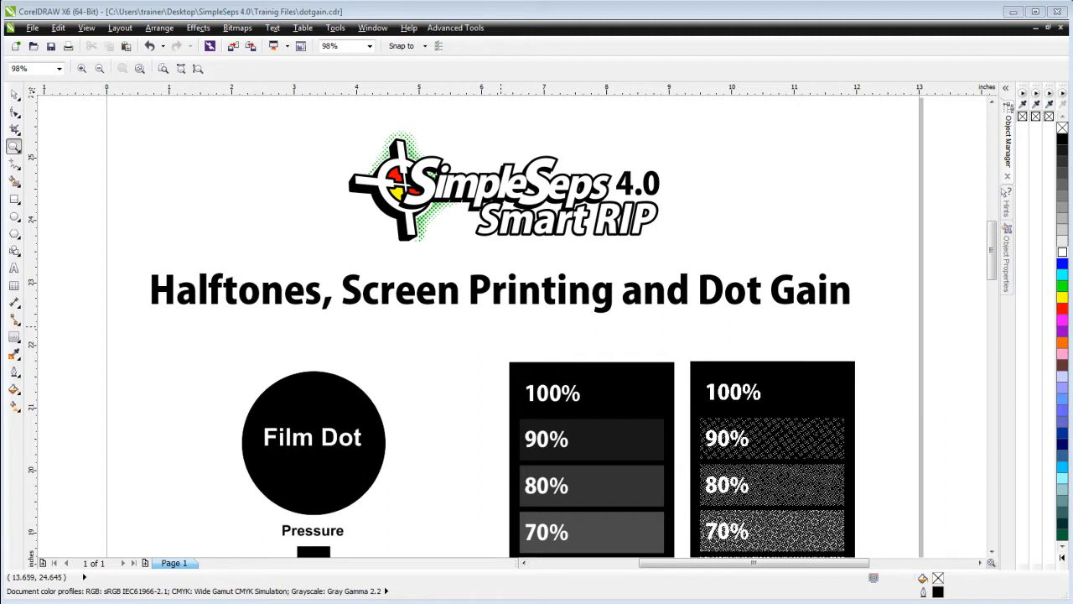
pyautogui.moveTo(474, 394)
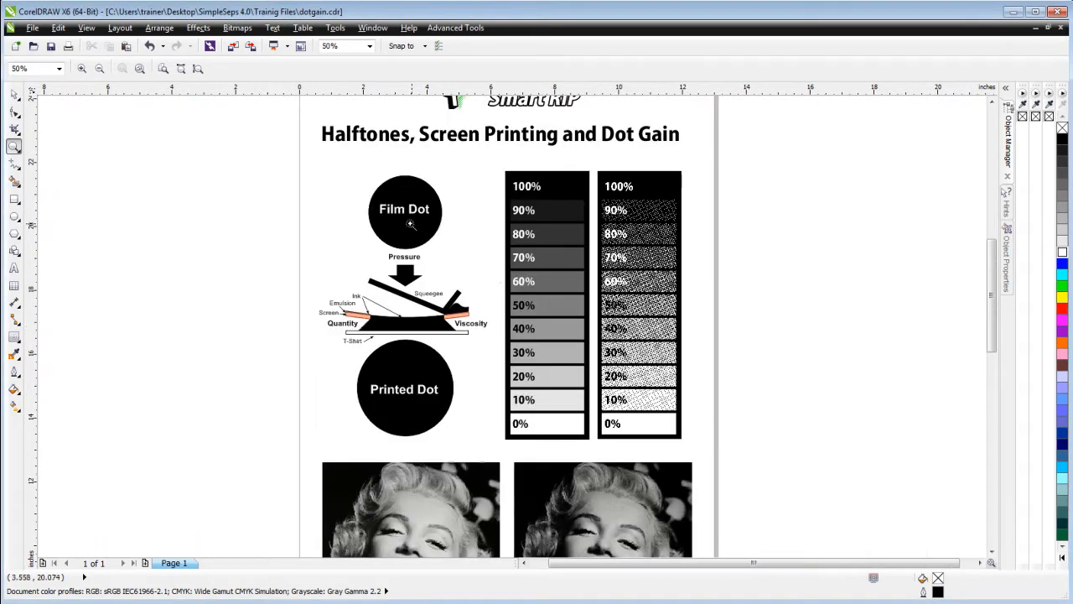
pyautogui.moveTo(342, 312)
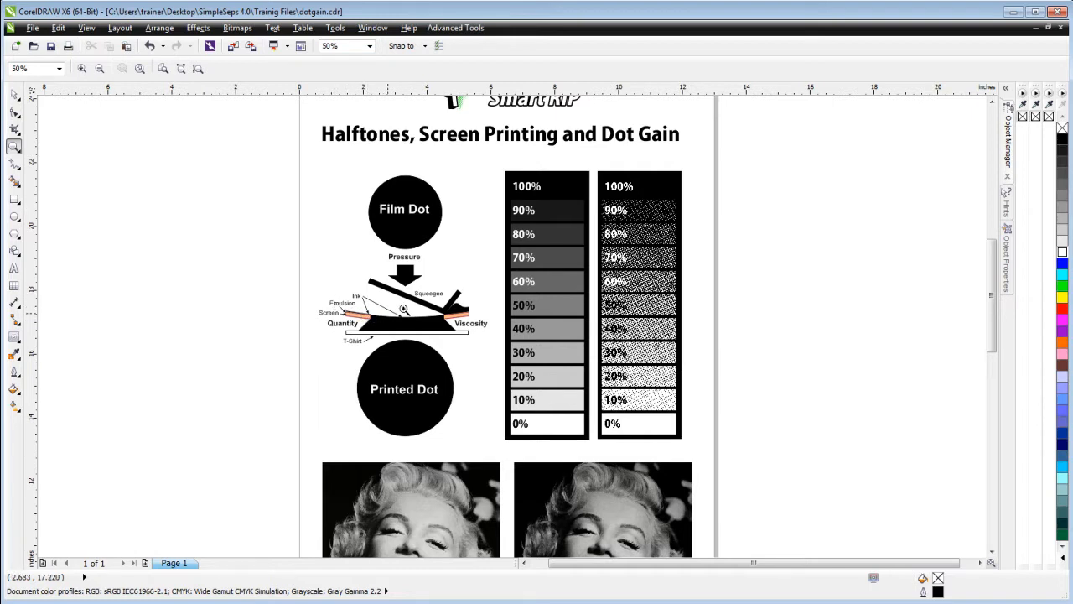
pyautogui.moveTo(400, 329)
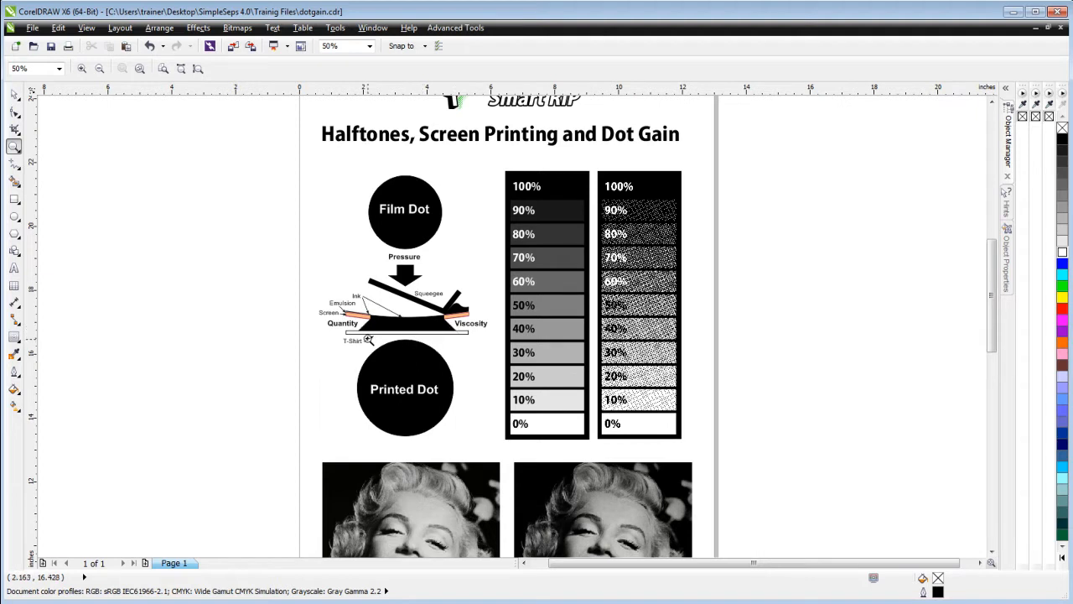
pyautogui.moveTo(458, 412)
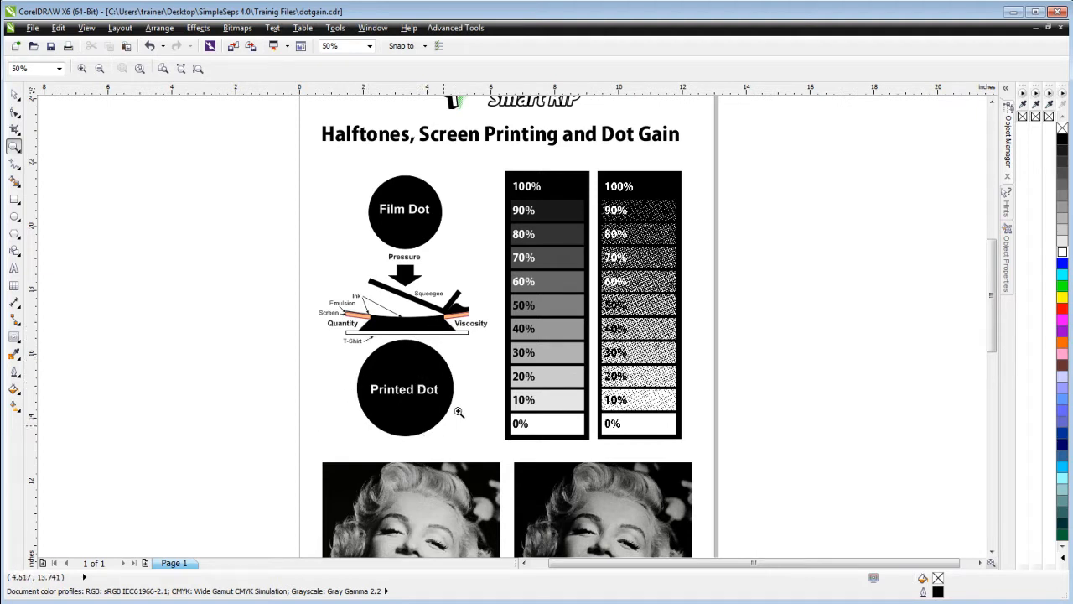
pyautogui.moveTo(370, 395)
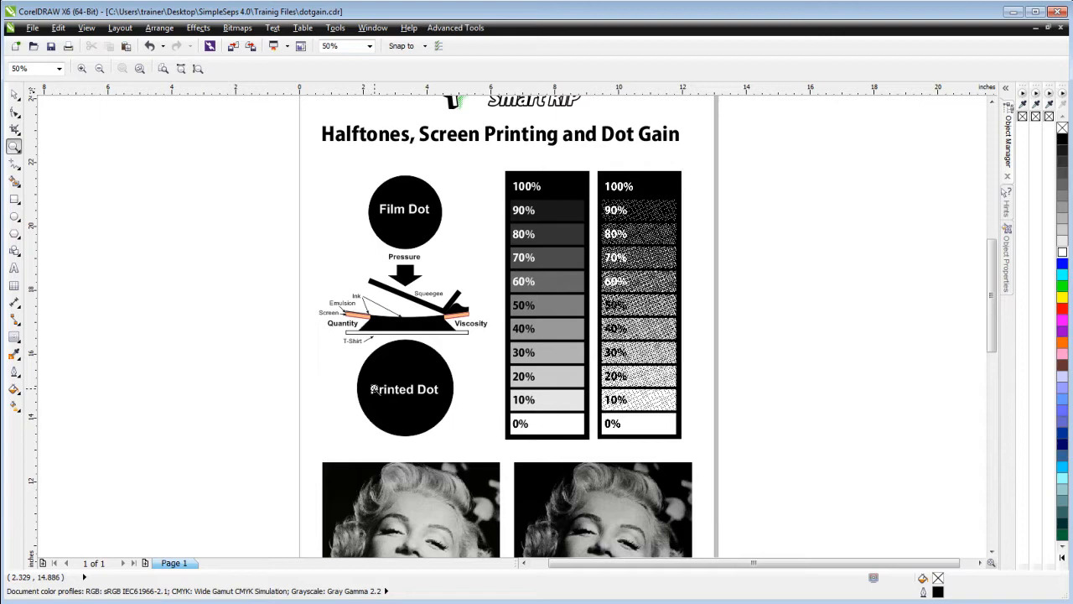
# Launch SimpleSeps, move its window off the artwork, and show the Halftones Trapping & Choking settings
pyautogui.scroll(-3)
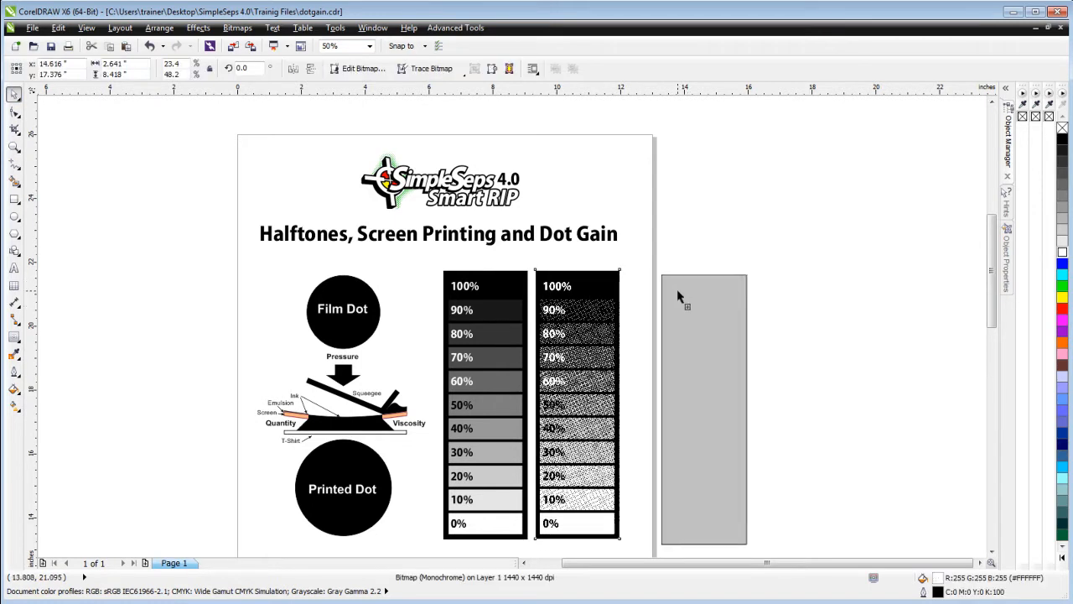
pyautogui.click(455, 28)
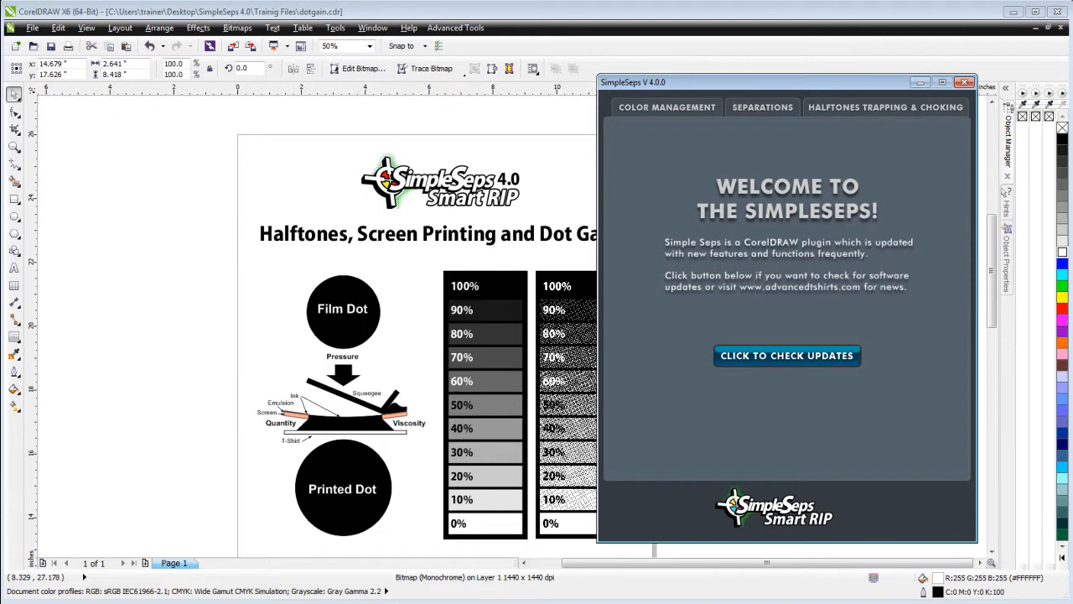
pyautogui.moveTo(786, 81); pyautogui.dragTo(301, 99)
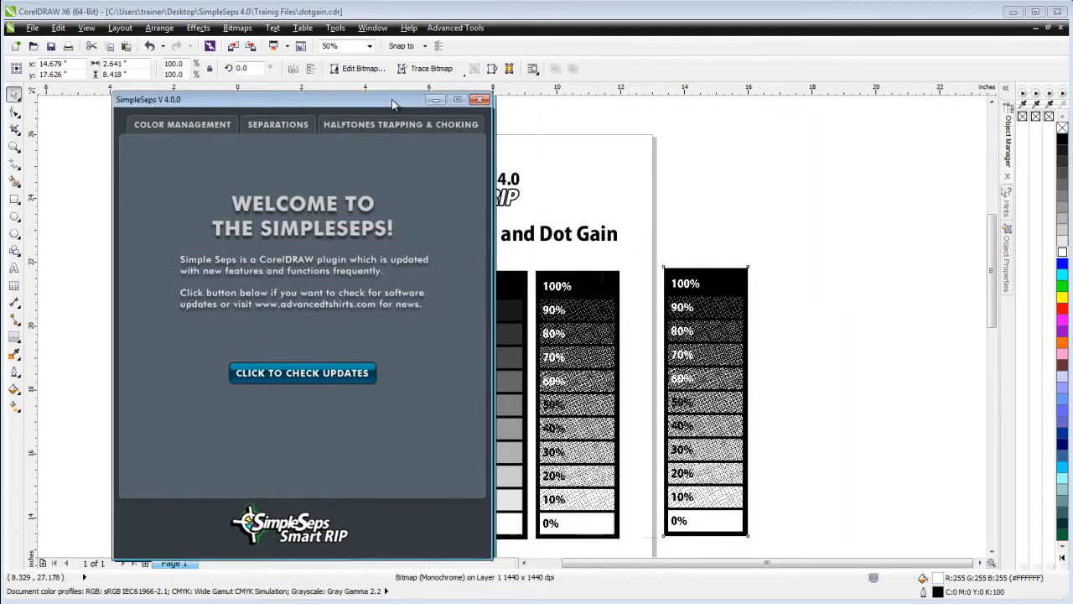
pyautogui.click(400, 125)
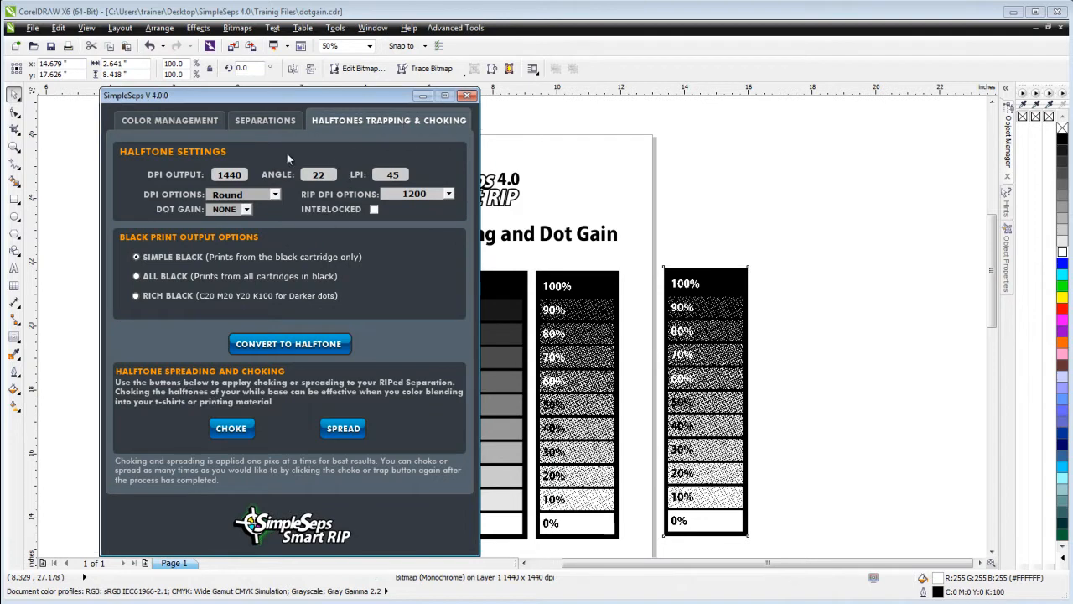
pyautogui.moveTo(159, 346)
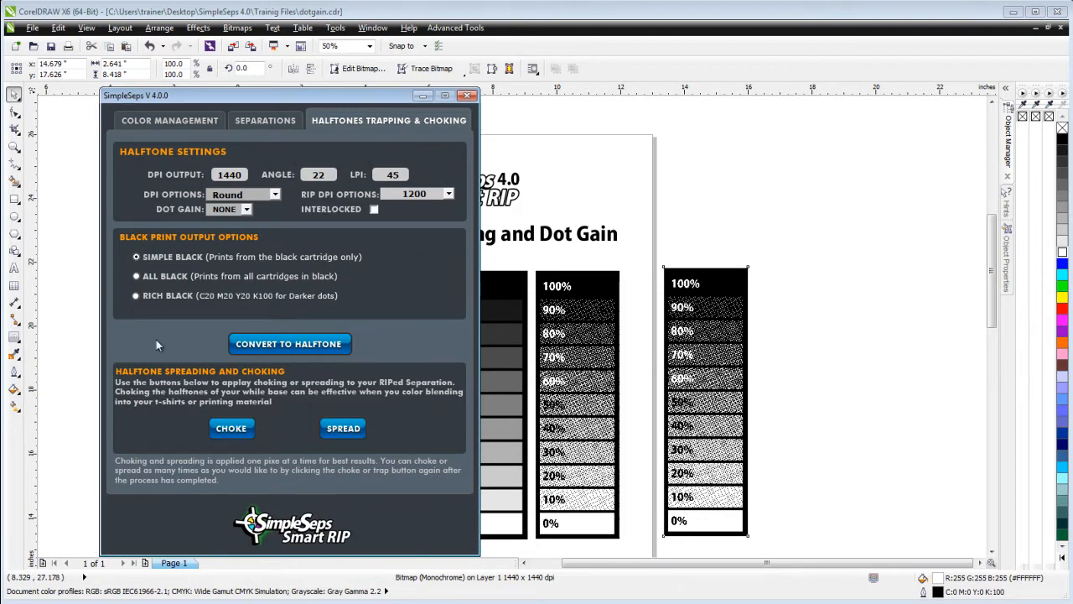
pyautogui.moveTo(364, 426)
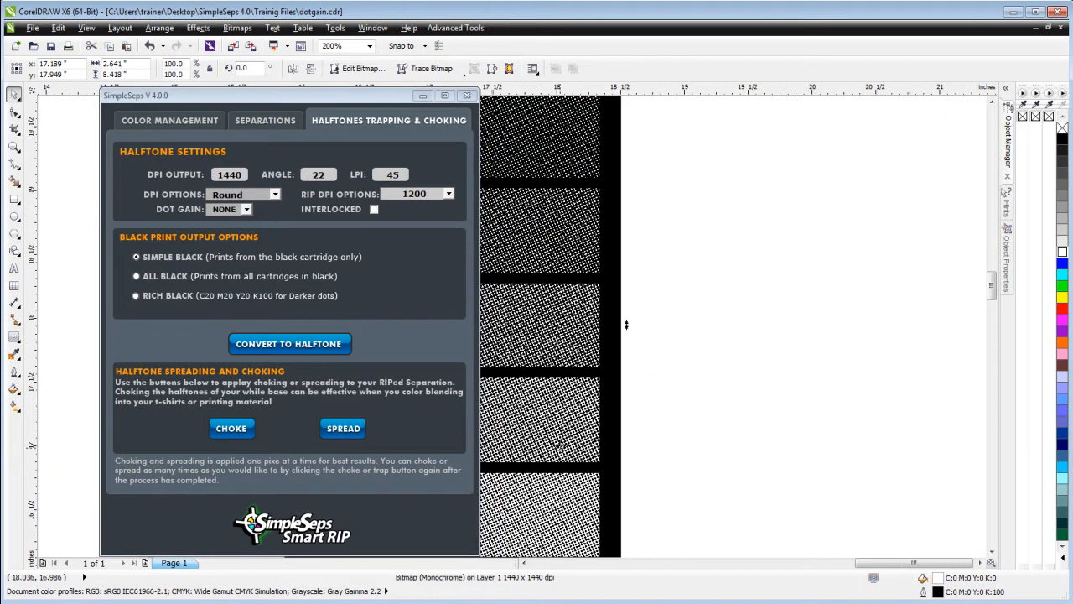
pyautogui.moveTo(574, 432)
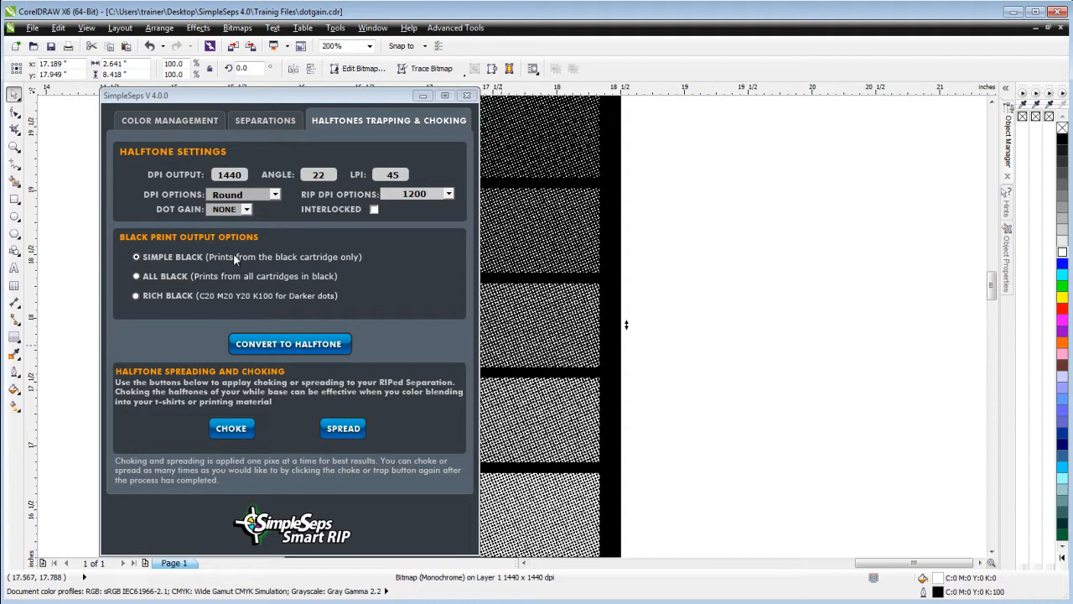
# View the Dot Gain curve options, leaving it at none, then switch to the Separations tab
pyautogui.click(246, 208)
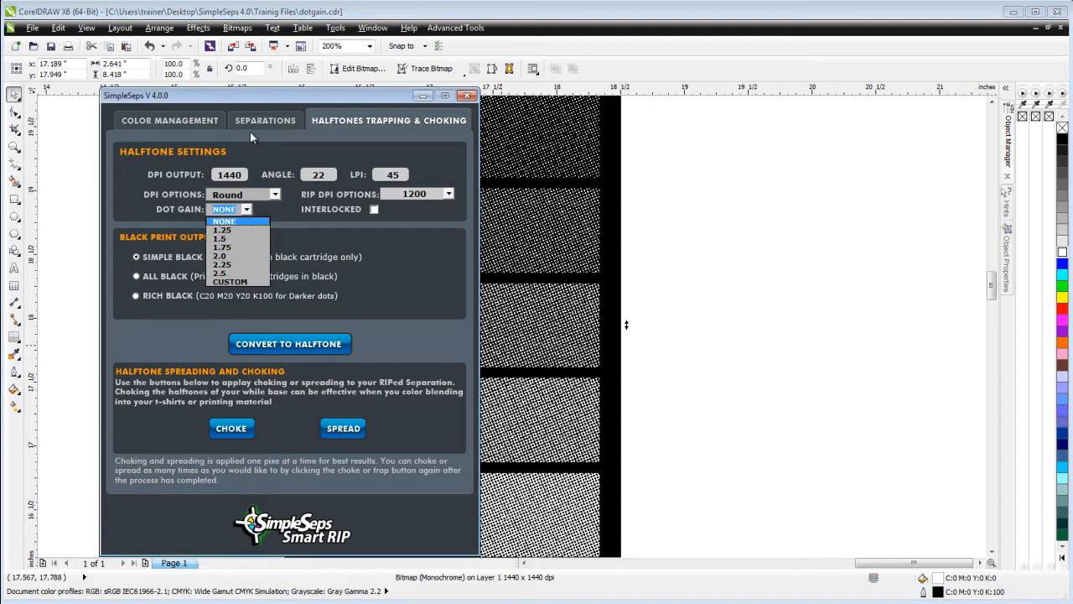
pyautogui.click(265, 119)
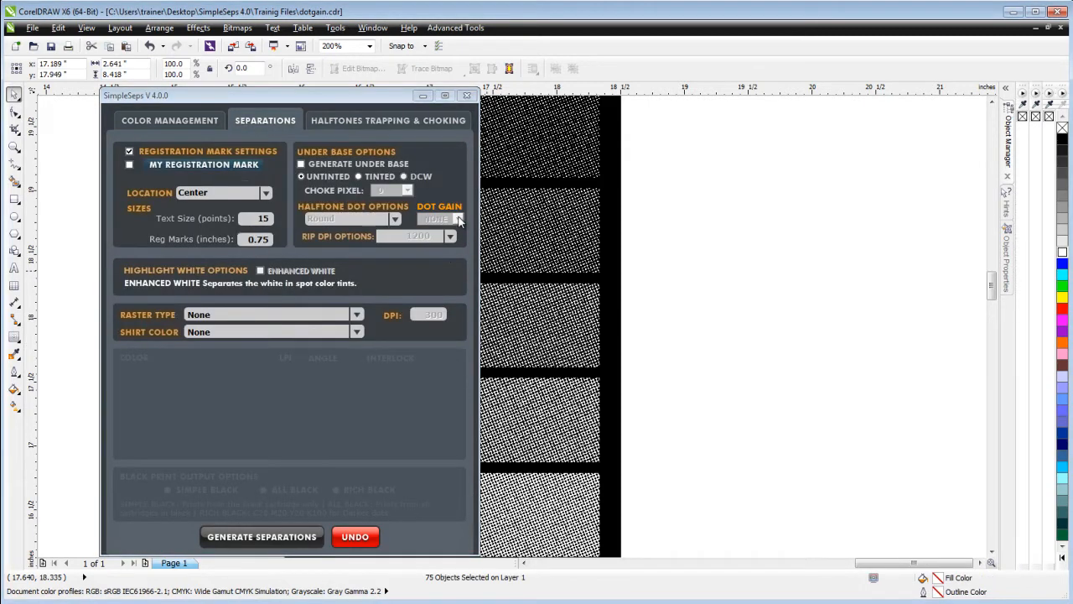
pyautogui.moveTo(258, 371)
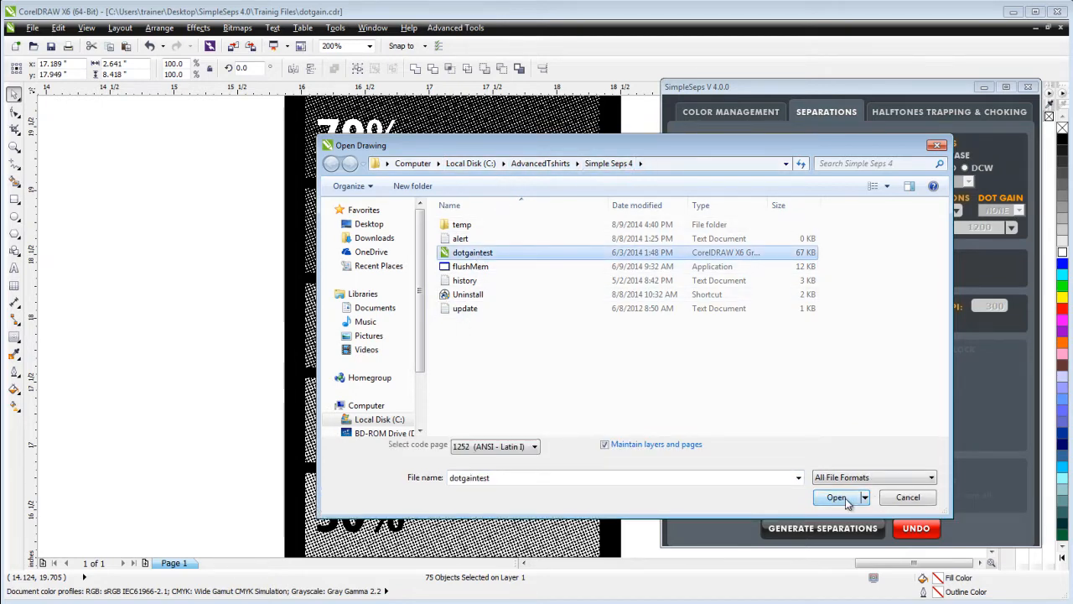
# Open dotgaintest.cdr and convert its grey patches to halftone dots in SimpleSeps
pyautogui.click(836, 497)
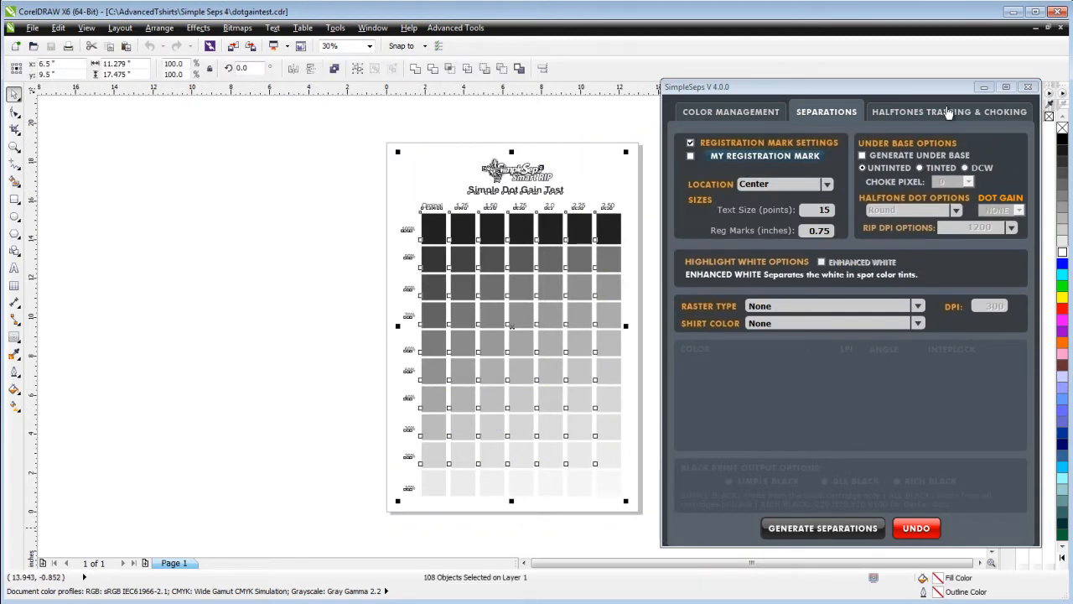
pyautogui.click(948, 112)
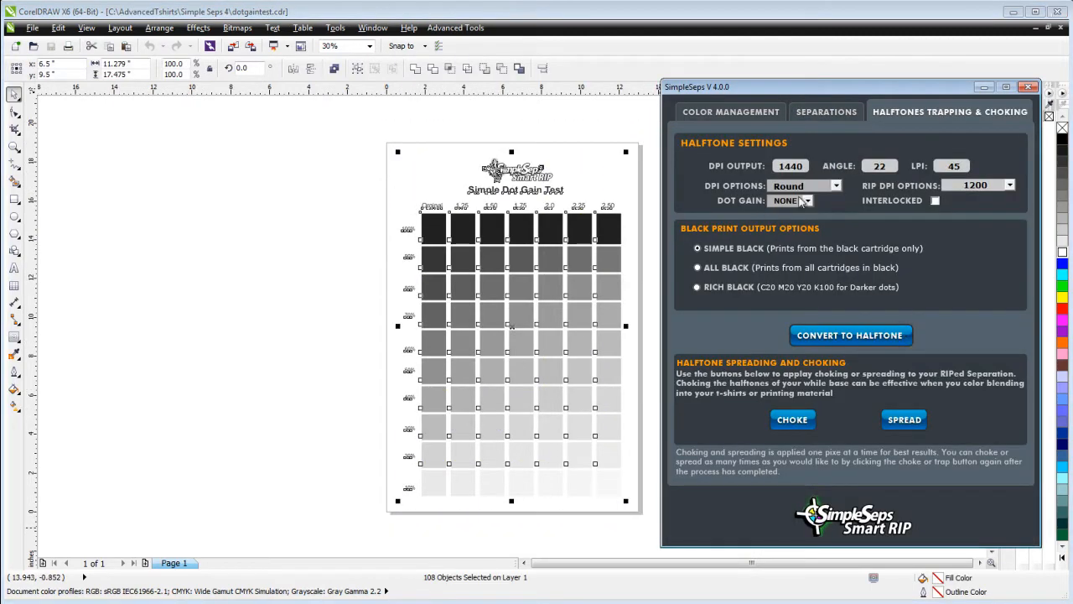
pyautogui.moveTo(542, 394)
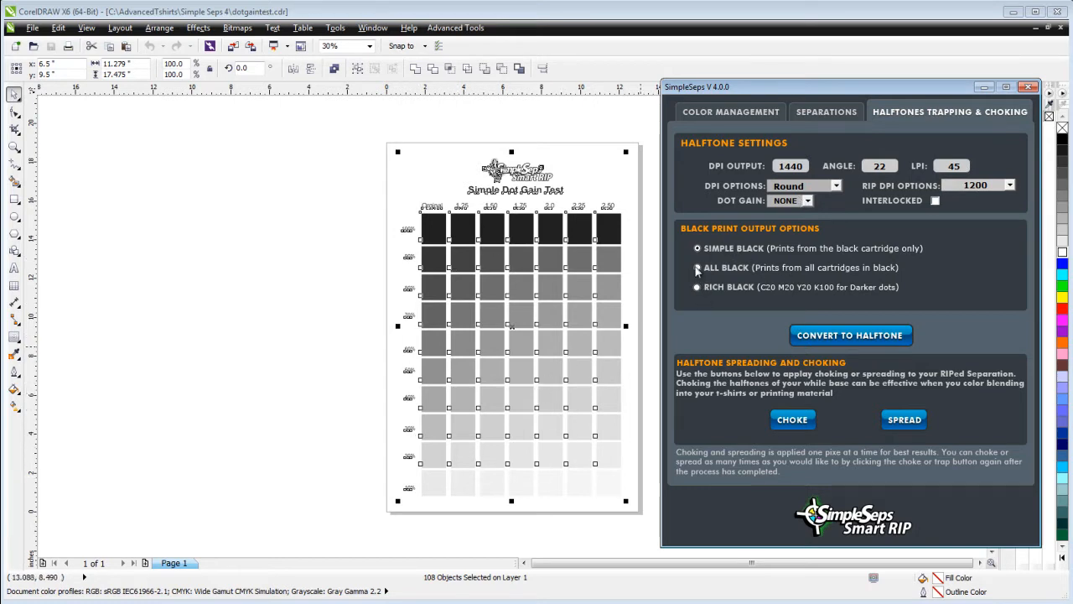
pyautogui.click(849, 335)
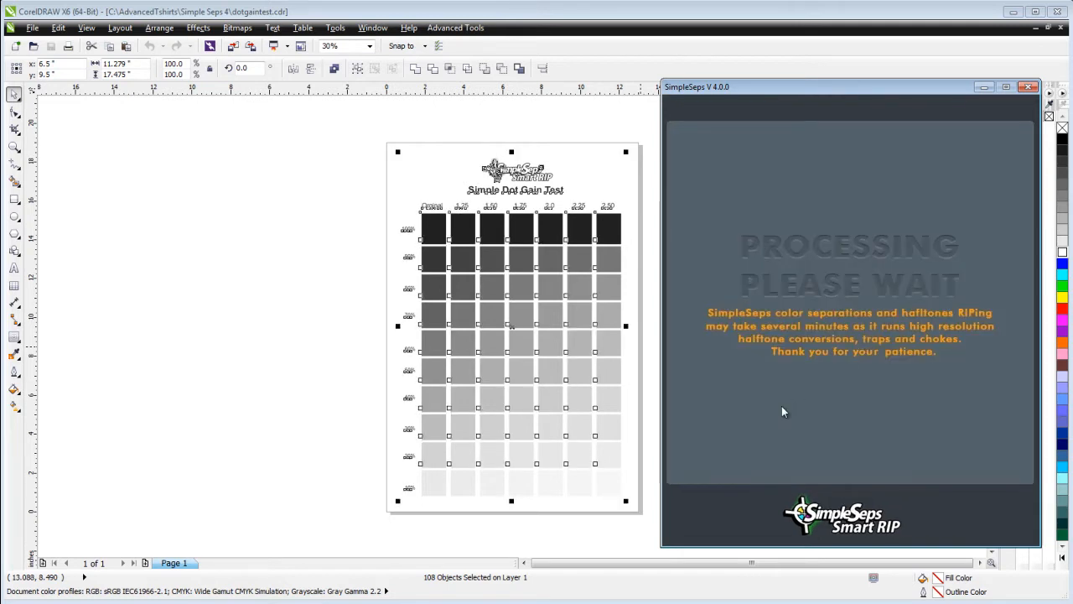
pyautogui.moveTo(781, 406)
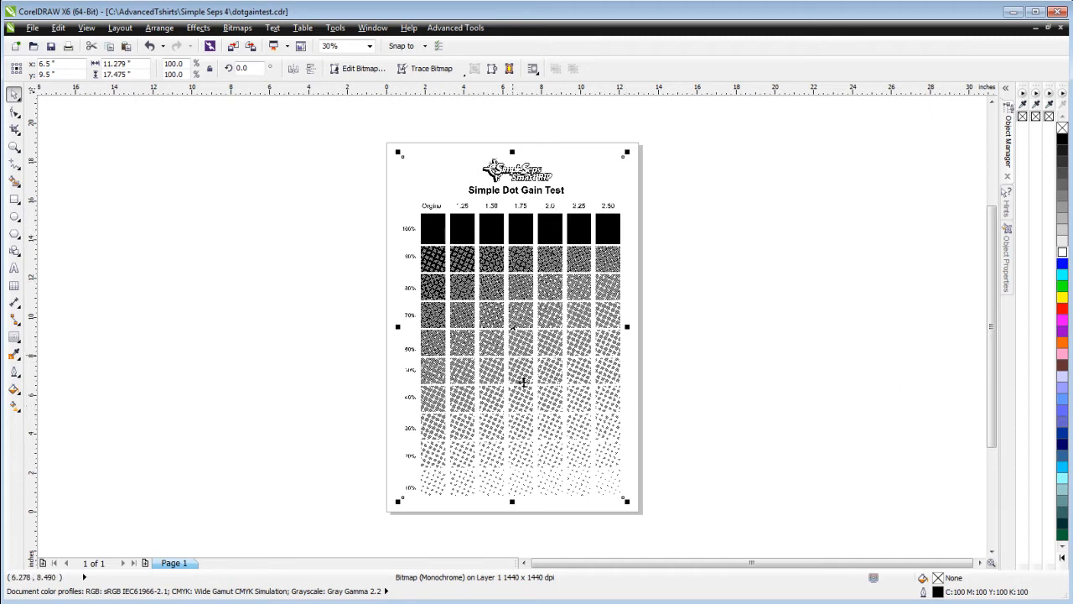
pyautogui.moveTo(536, 282)
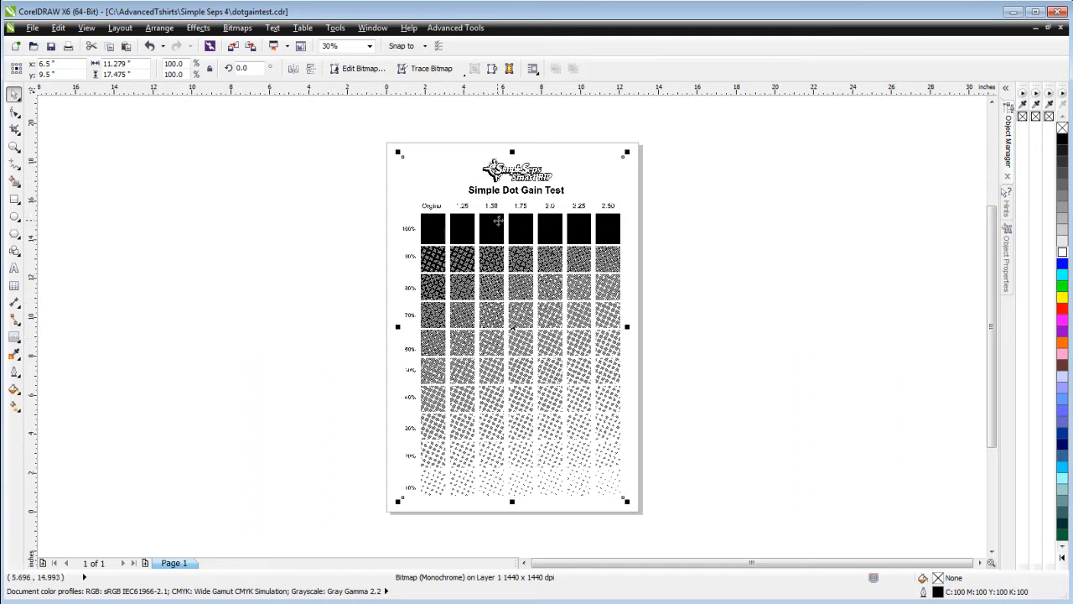
pyautogui.moveTo(473, 217)
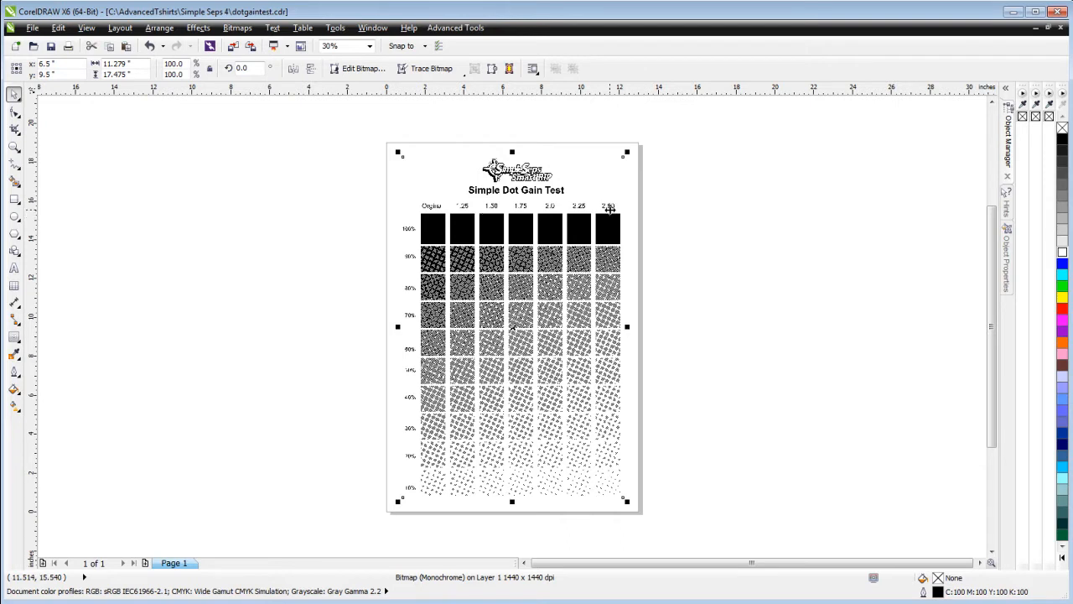
pyautogui.moveTo(621, 206)
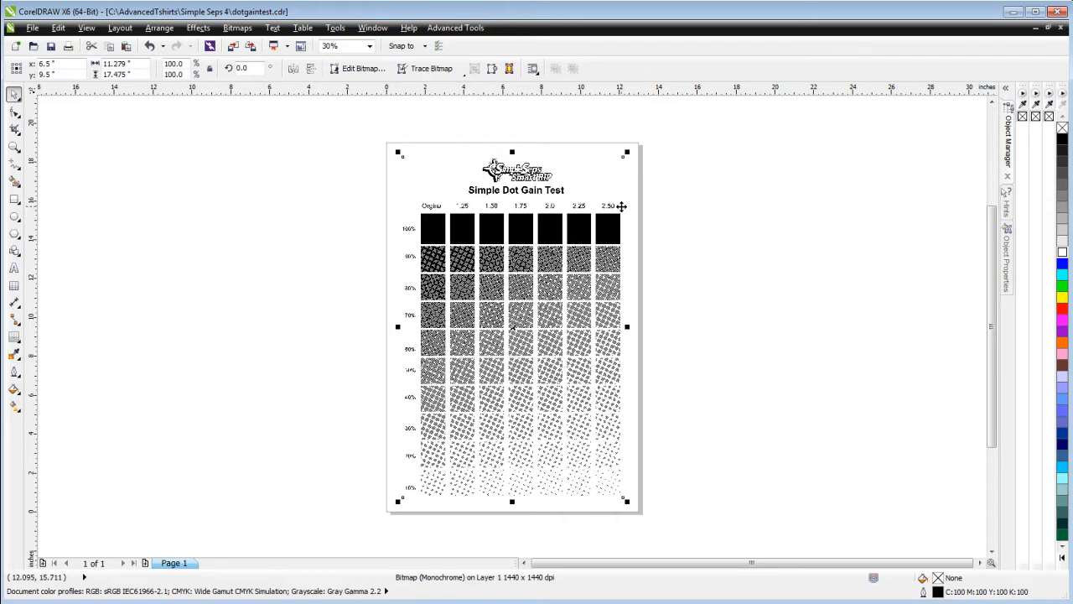
pyautogui.moveTo(646, 205)
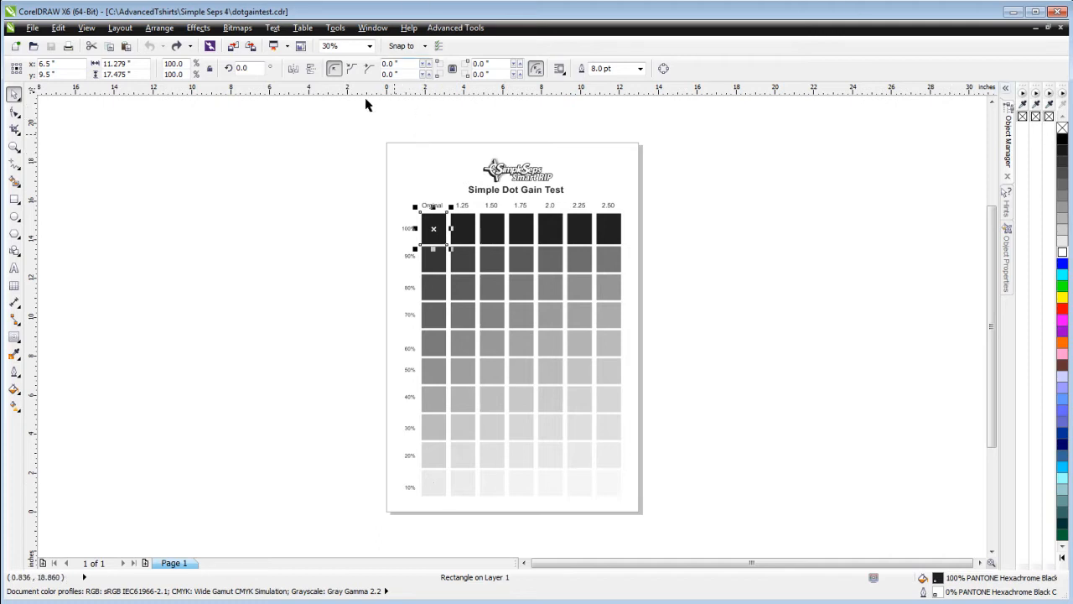
# Switch to the Untitled-1 tiger document, select all its objects, and show Separations settings
pyautogui.click(336, 28)
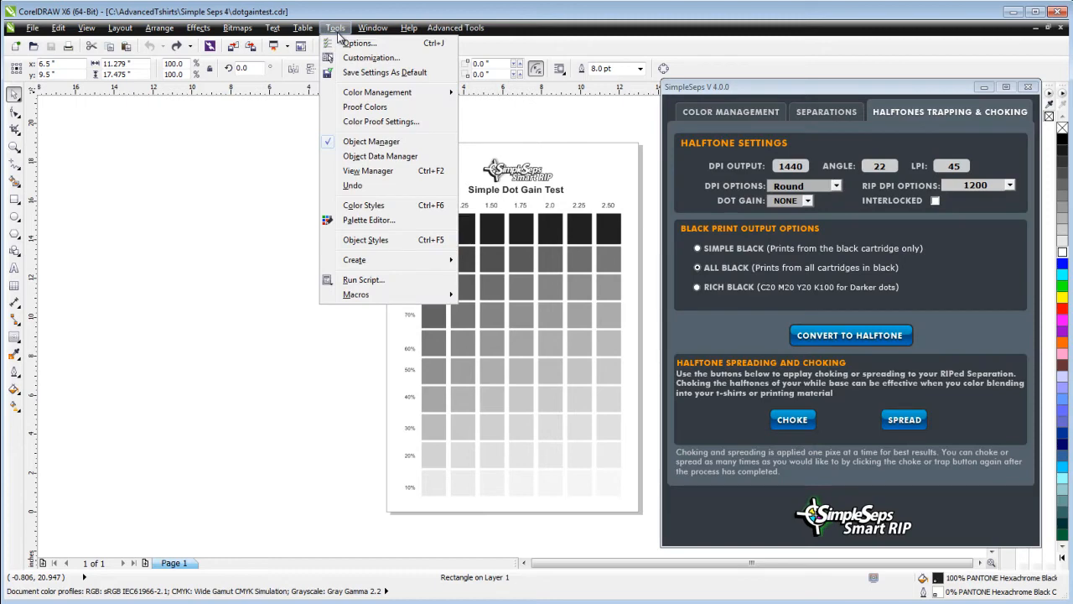
pyautogui.click(373, 27)
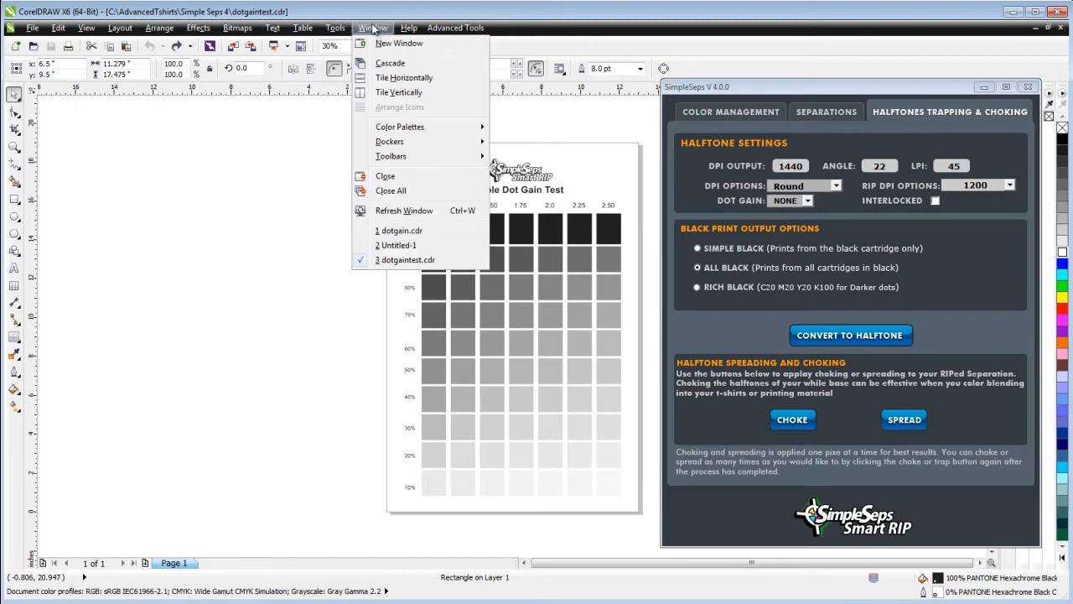
pyautogui.moveTo(406, 245)
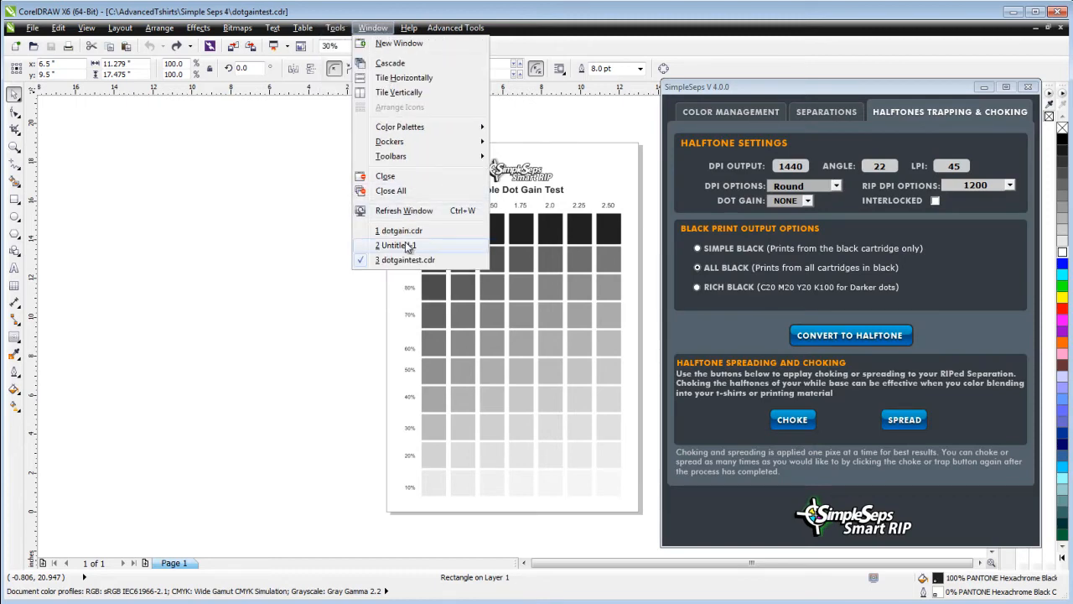
pyautogui.click(397, 245)
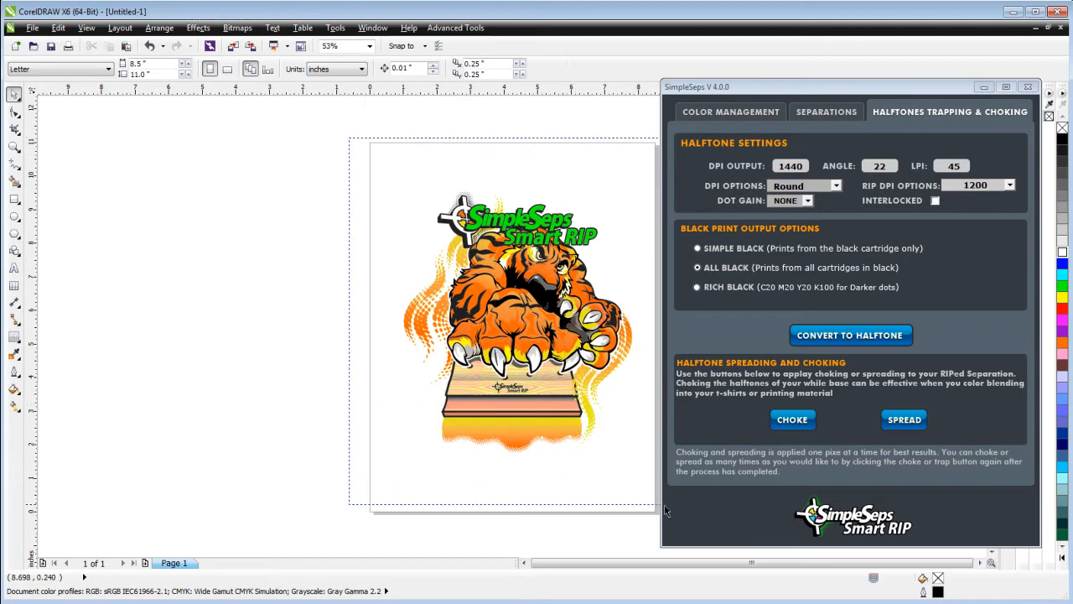
pyautogui.click(730, 111)
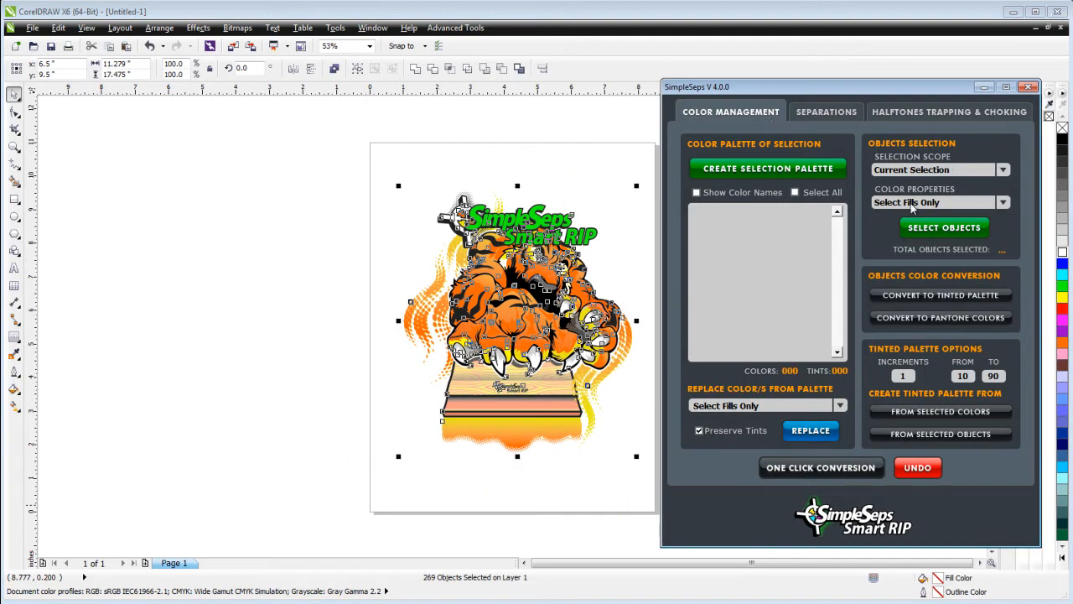
pyautogui.moveTo(786, 258)
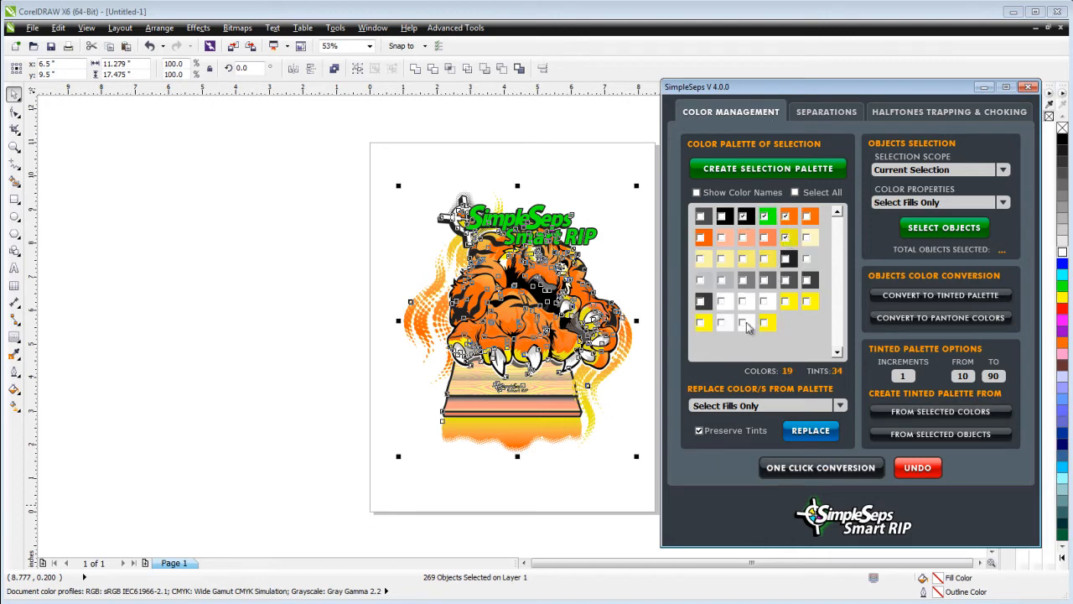
pyautogui.click(820, 467)
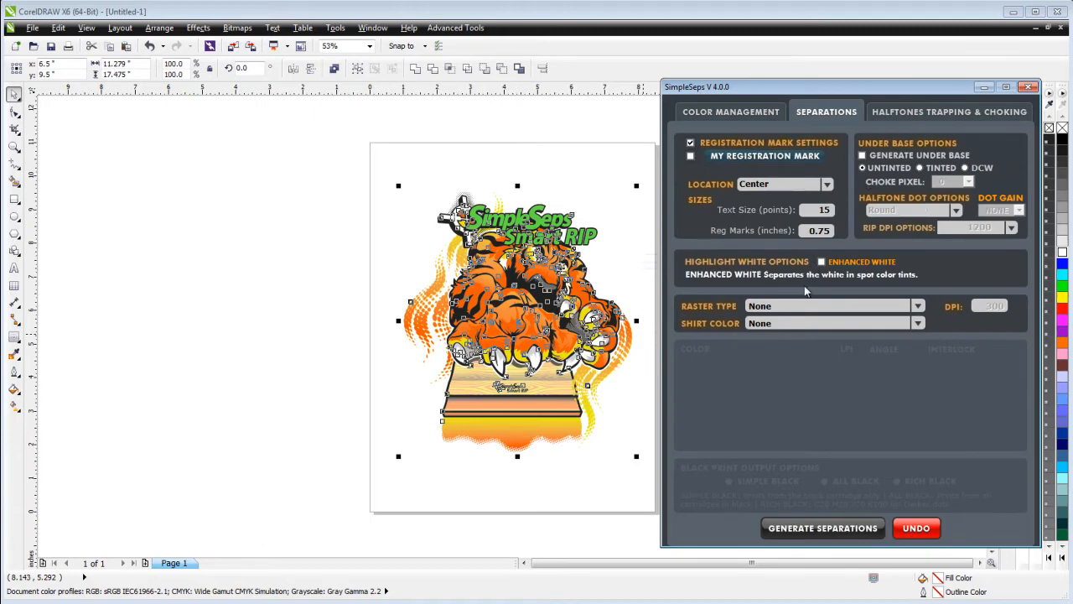
# Set the separation Raster Type to HalfTones with a 2.0 dot gain curve
pyautogui.click(917, 305)
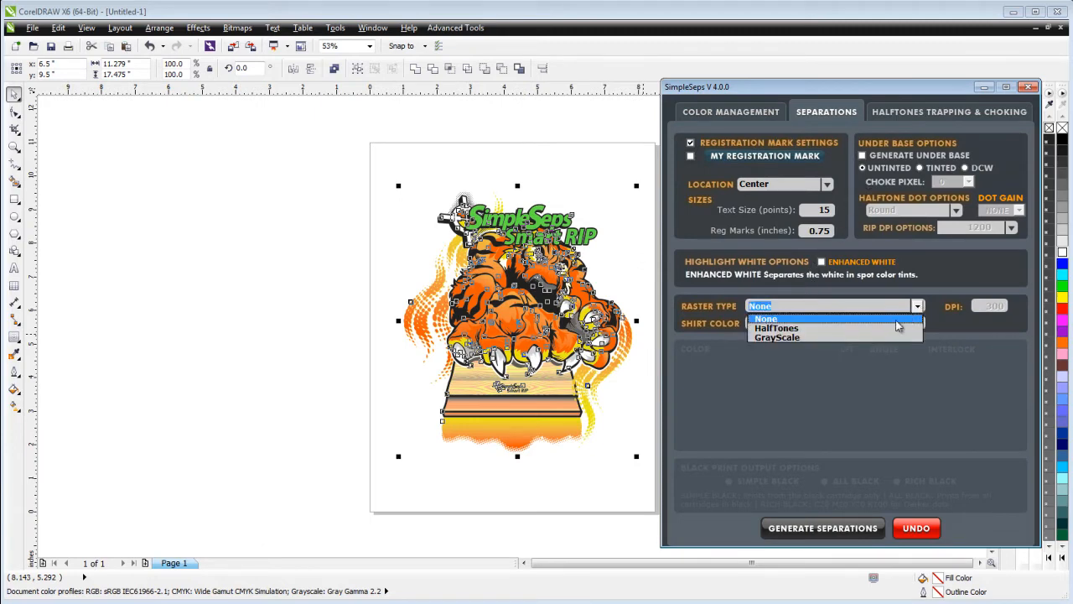
pyautogui.click(777, 328)
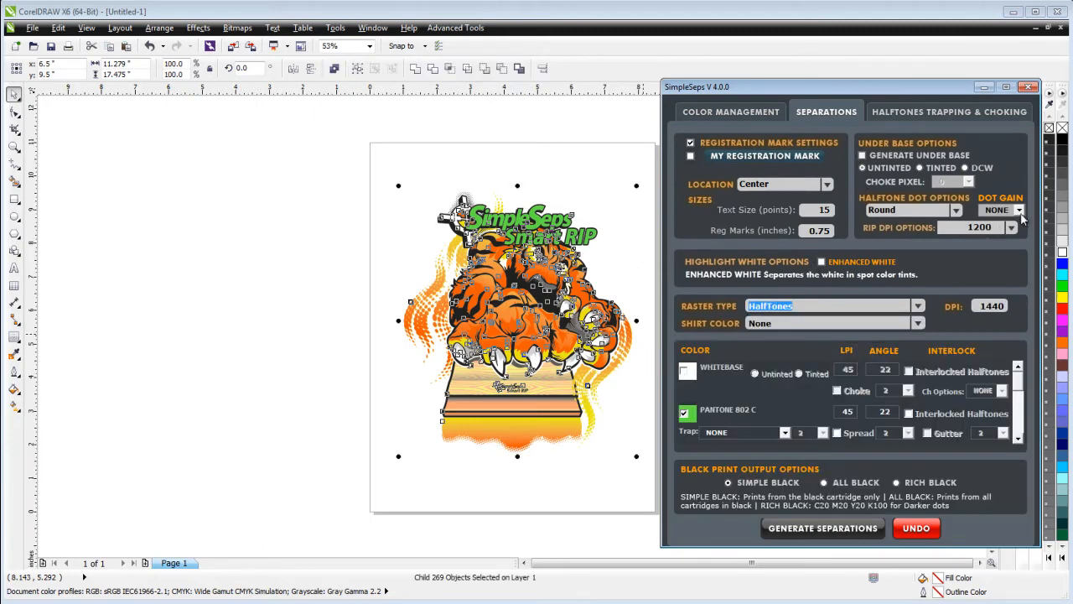
pyautogui.click(1020, 210)
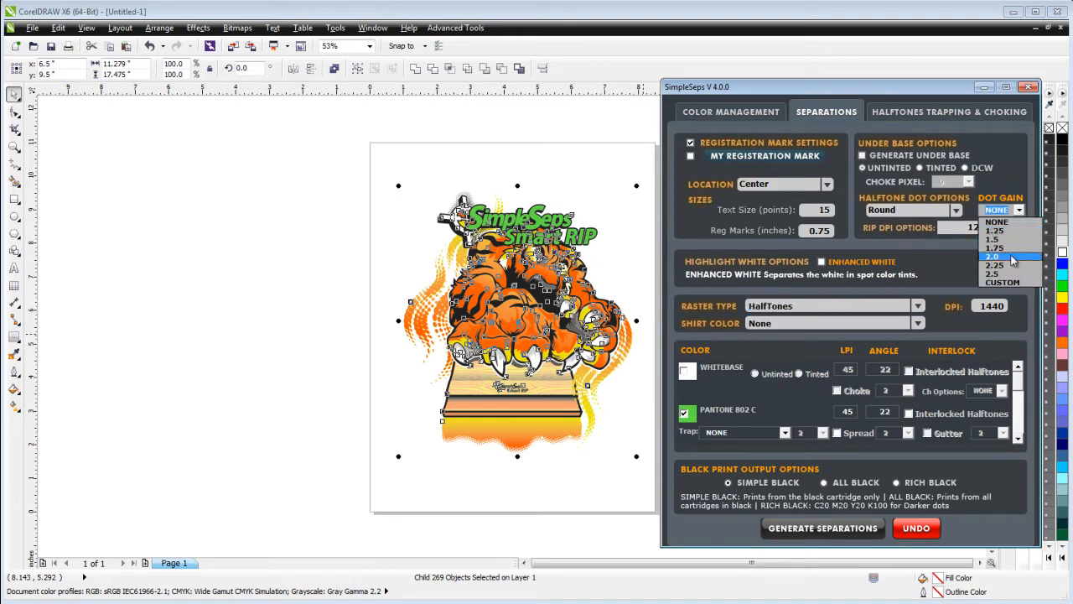
pyautogui.click(993, 257)
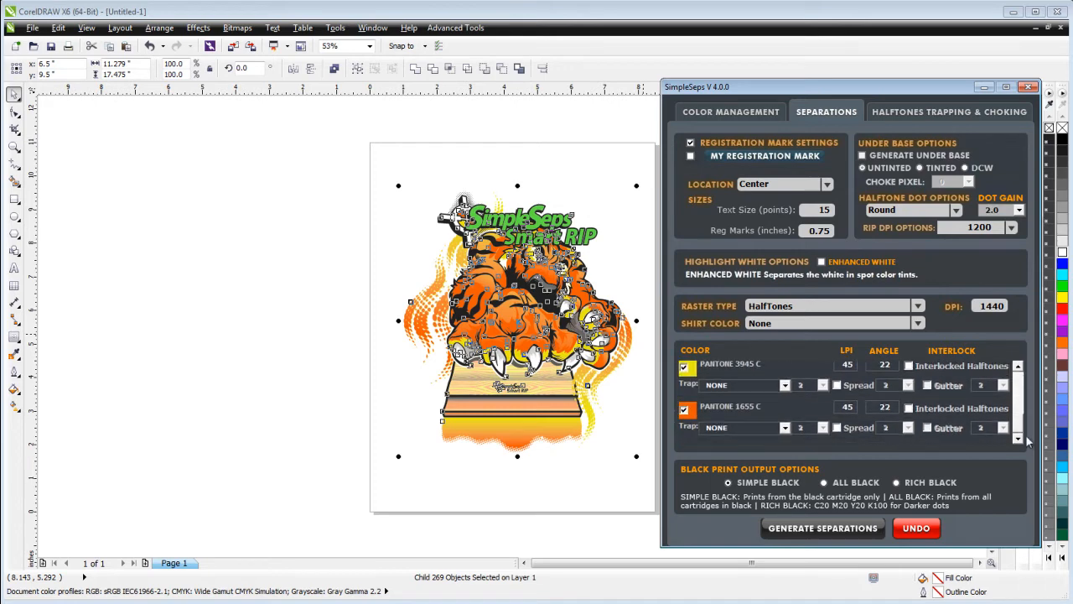
# Interlock PANTONE 1655 C halftones, choose All Black, and generate the separations
pyautogui.click(908, 409)
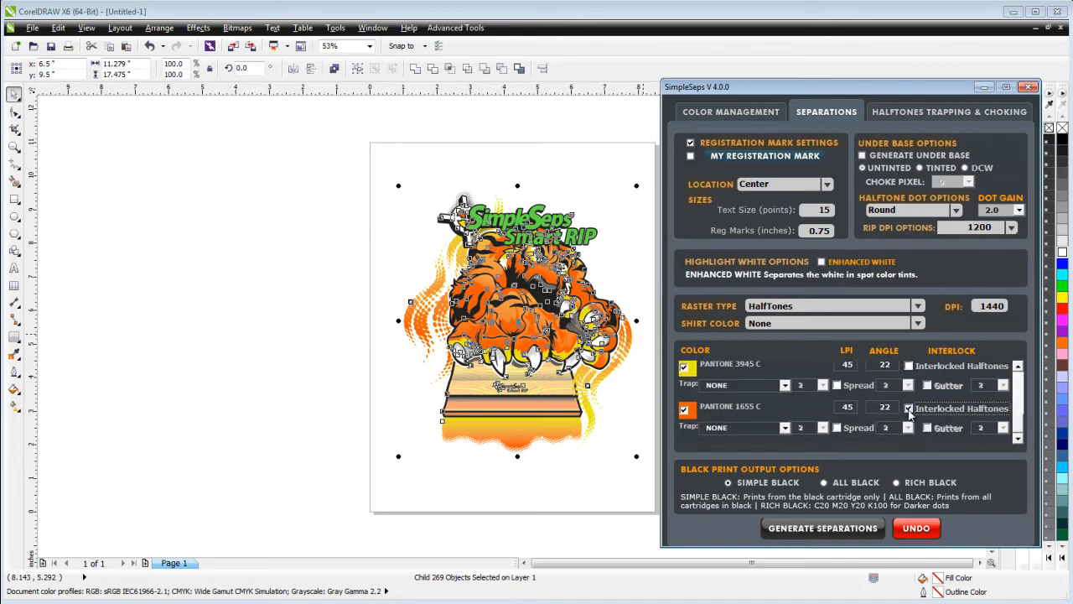
pyautogui.click(909, 408)
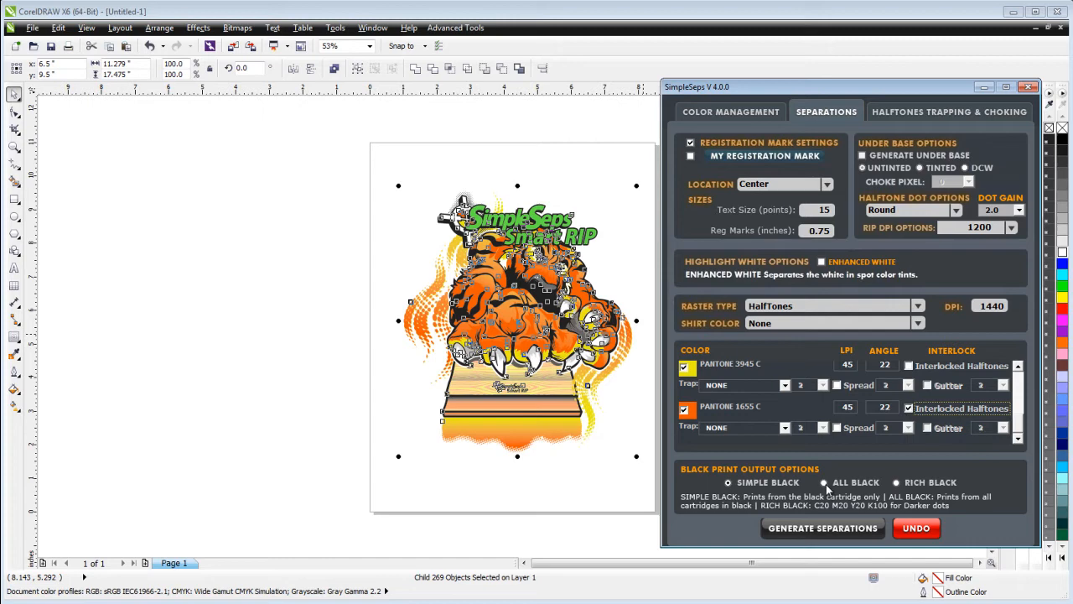
pyautogui.click(823, 483)
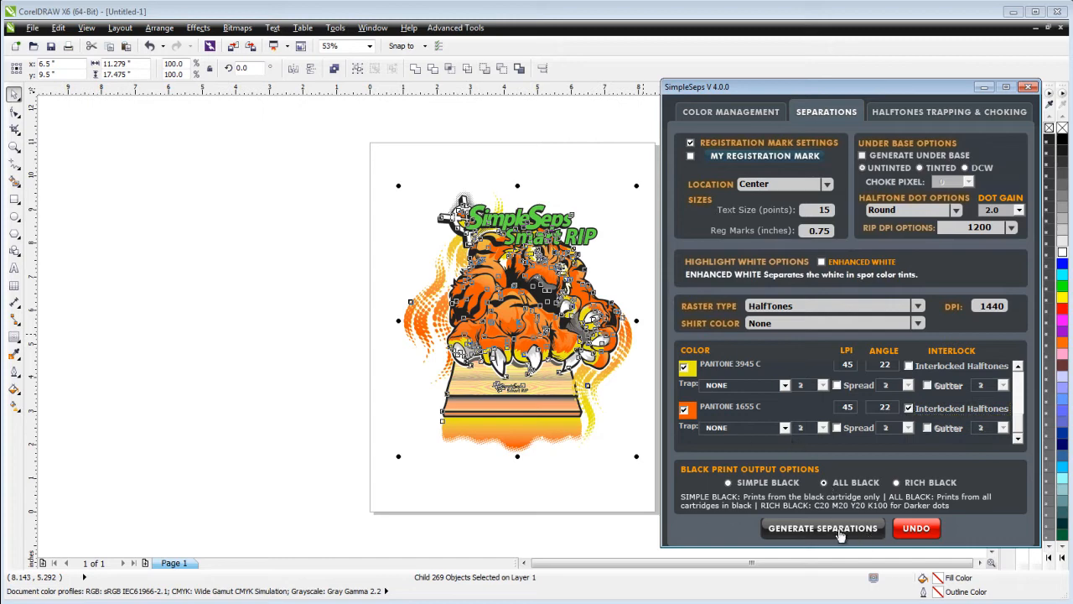
pyautogui.click(822, 527)
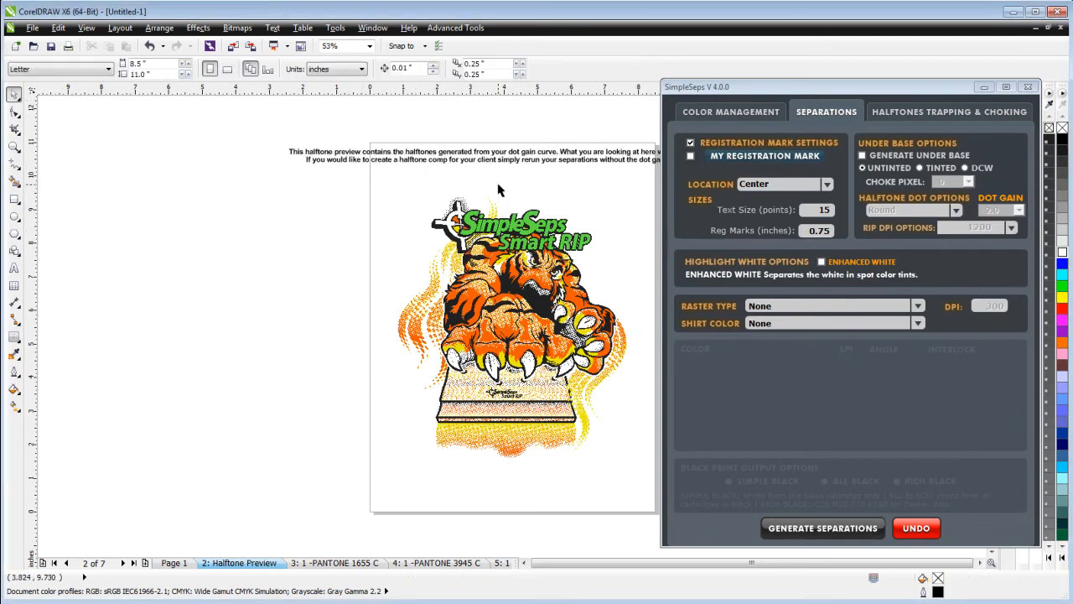
pyautogui.moveTo(497, 160)
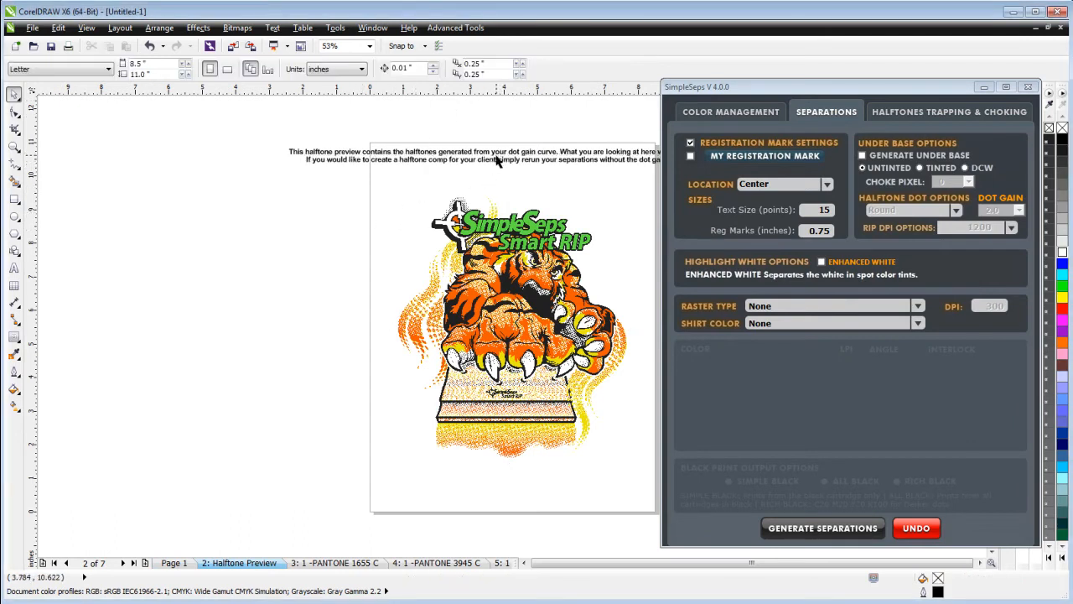
# Zoom to 1600% on the Halftone Preview page to inspect the tiger's dots
pyautogui.click(474, 155)
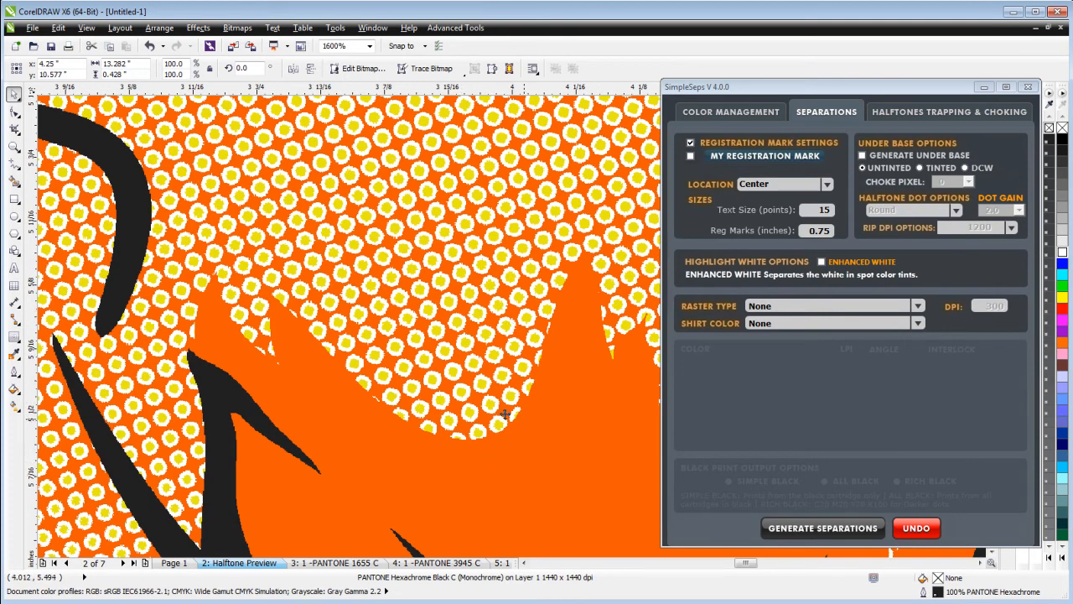
pyautogui.moveTo(182, 480)
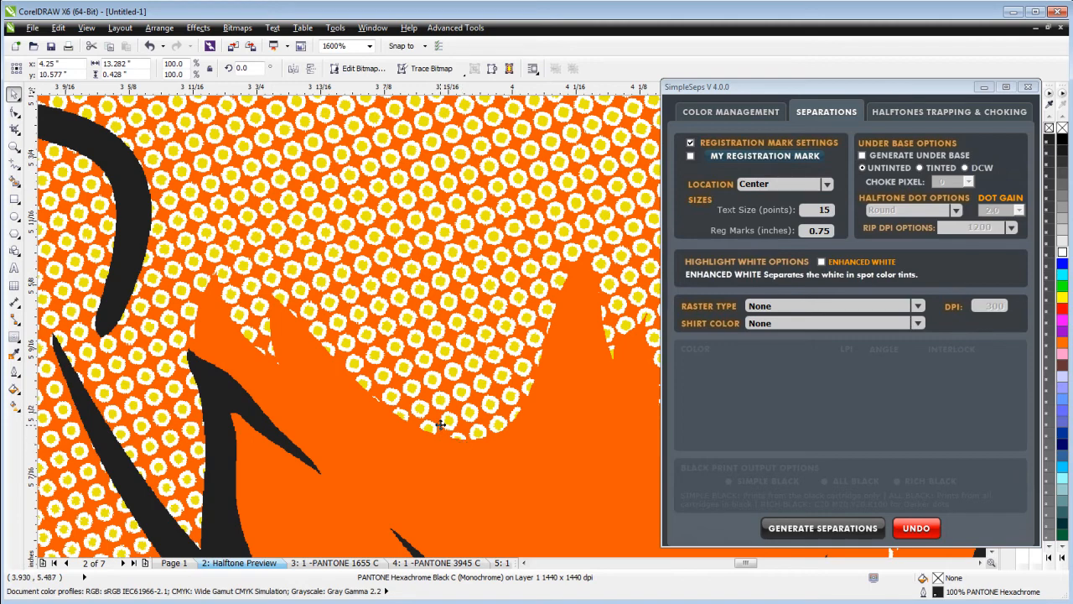
pyautogui.moveTo(419, 429)
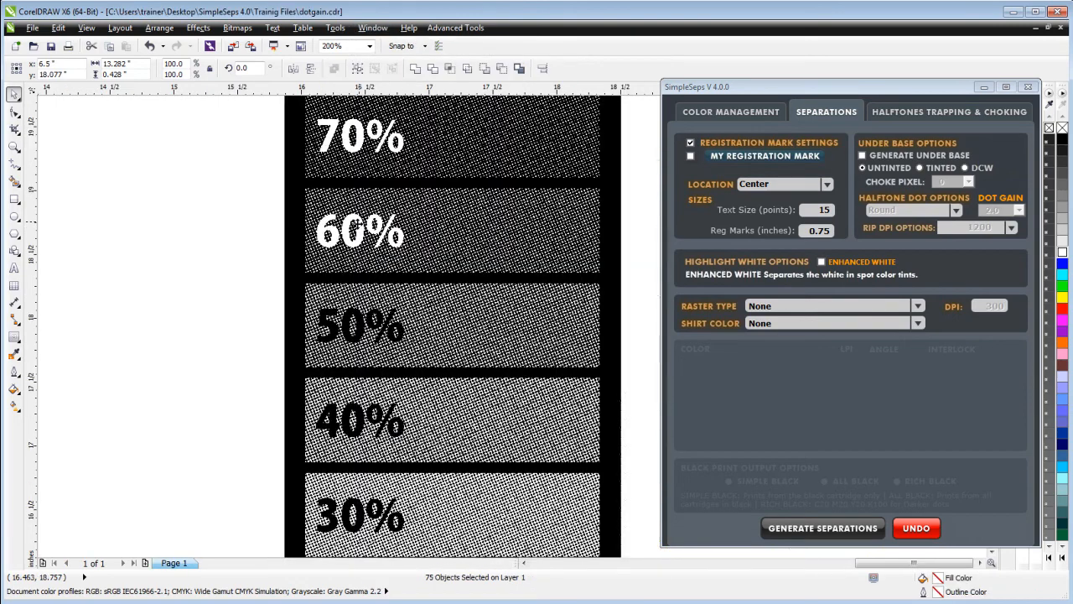
# Bring up the File Open dialog and cancel it without opening a drawing
pyautogui.click(373, 27)
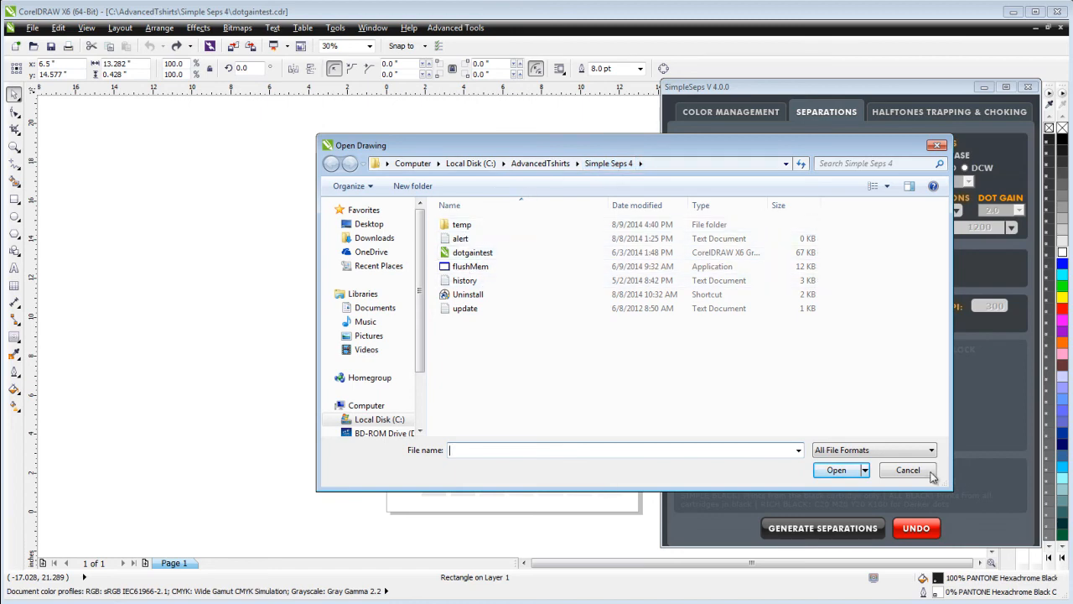
pyautogui.click(908, 470)
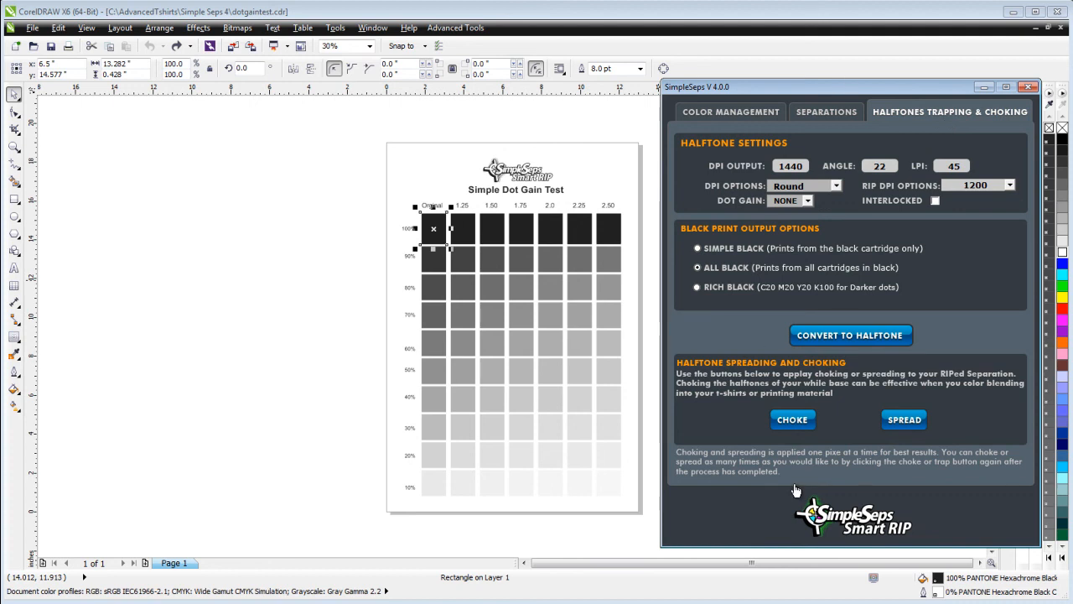
pyautogui.moveTo(820, 461)
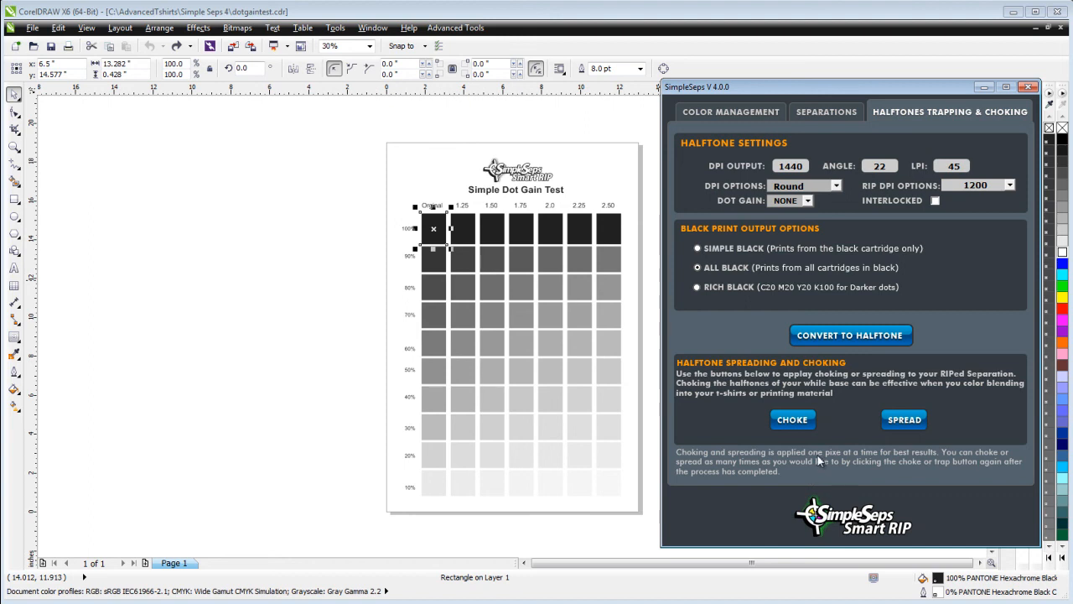